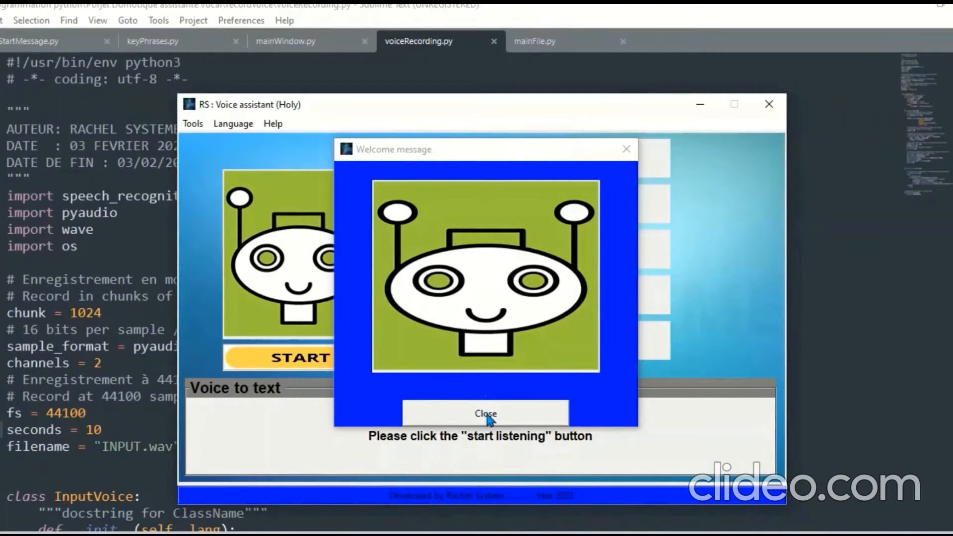
# Close the welcome message and browse the Language and Help menus, showing About software
pyautogui.click(485, 414)
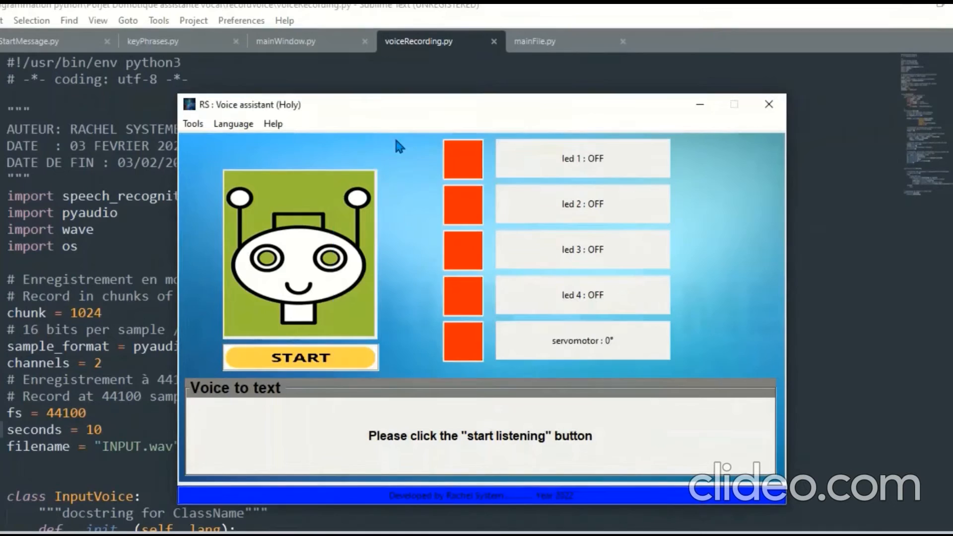
pyautogui.click(233, 123)
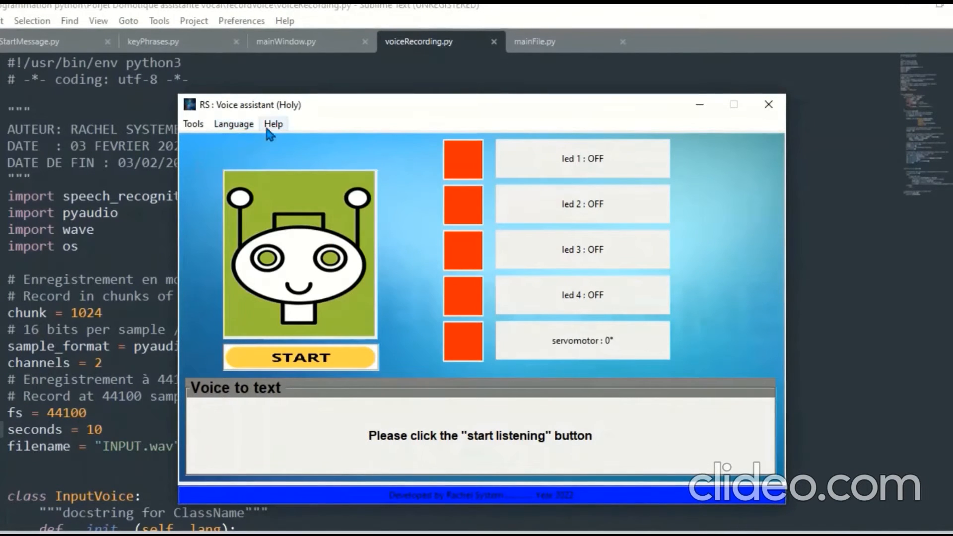
pyautogui.click(273, 123)
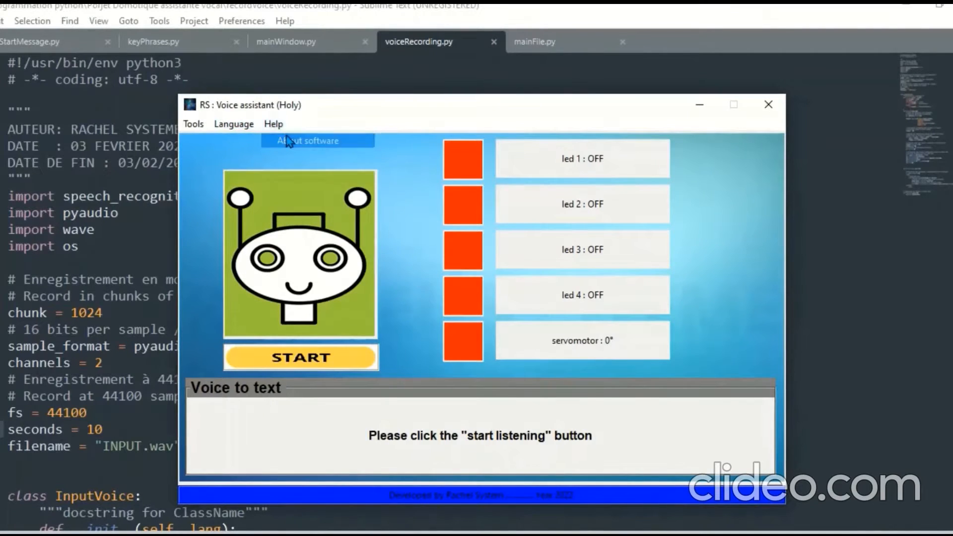
pyautogui.click(308, 141)
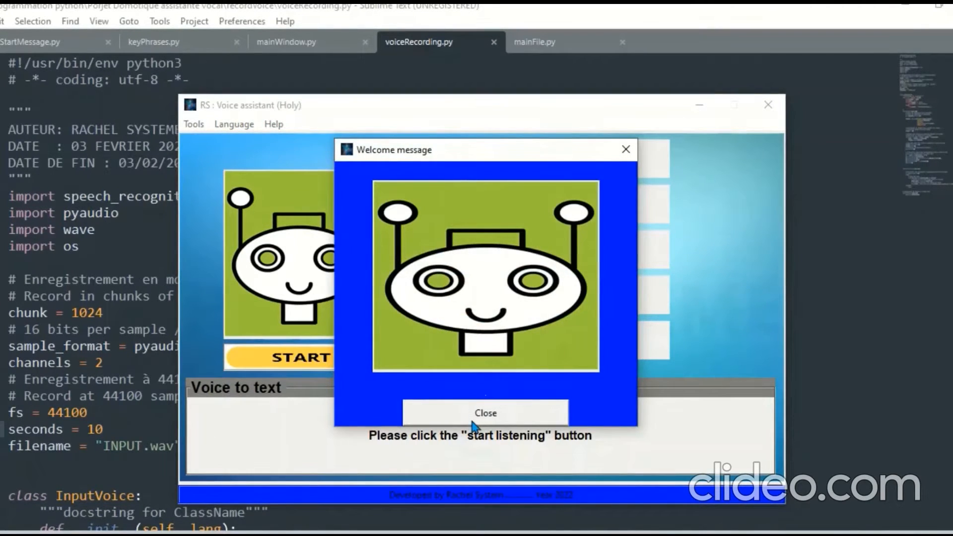
pyautogui.moveTo(539, 442)
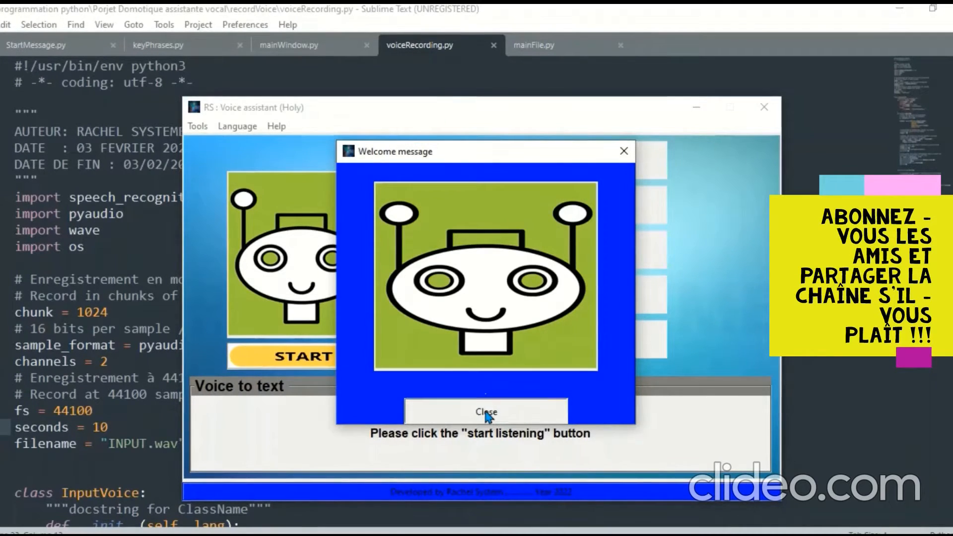
pyautogui.click(485, 412)
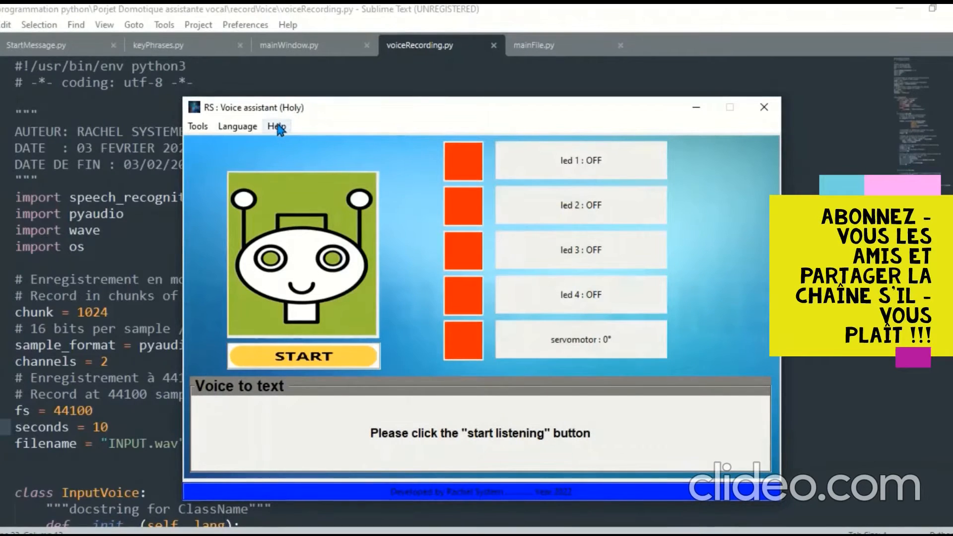
pyautogui.click(238, 126)
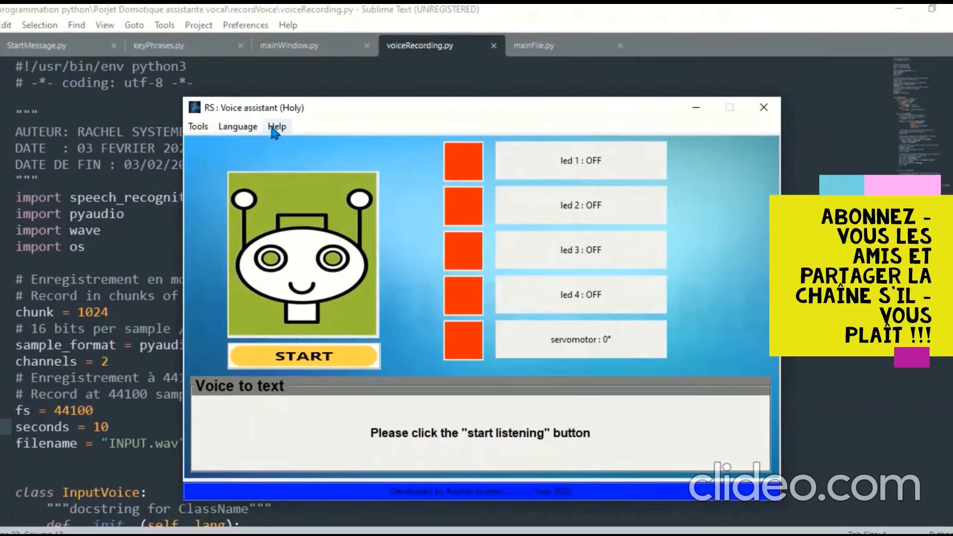
pyautogui.click(277, 127)
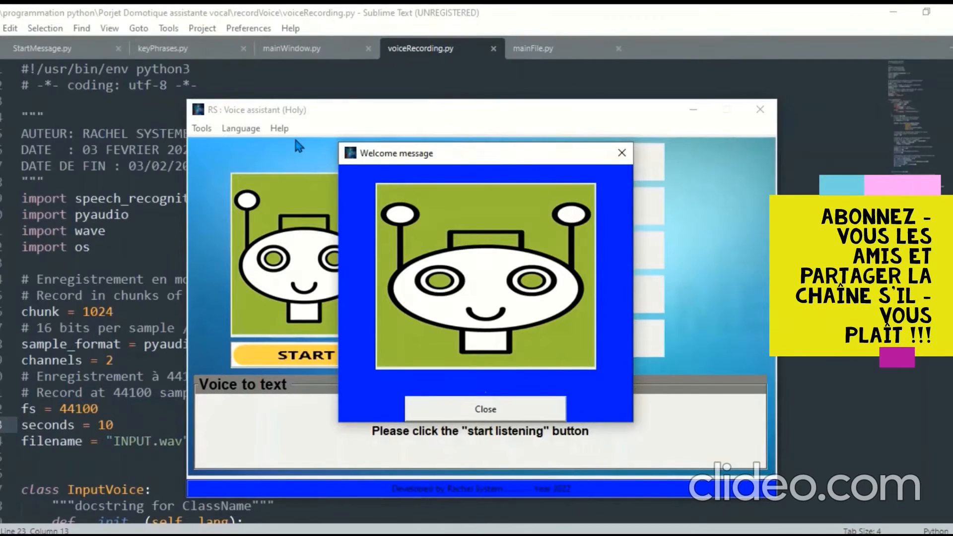
pyautogui.moveTo(380, 262)
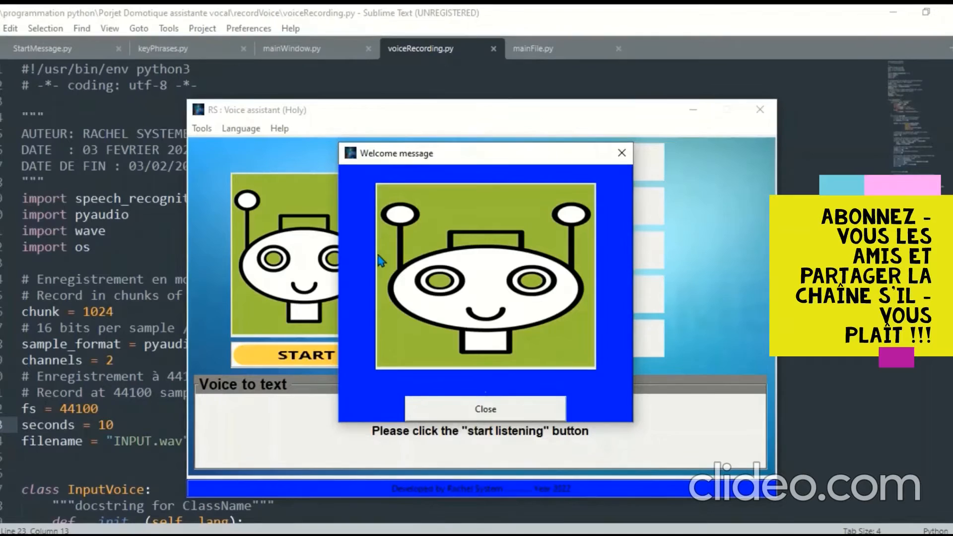
pyautogui.moveTo(487, 389)
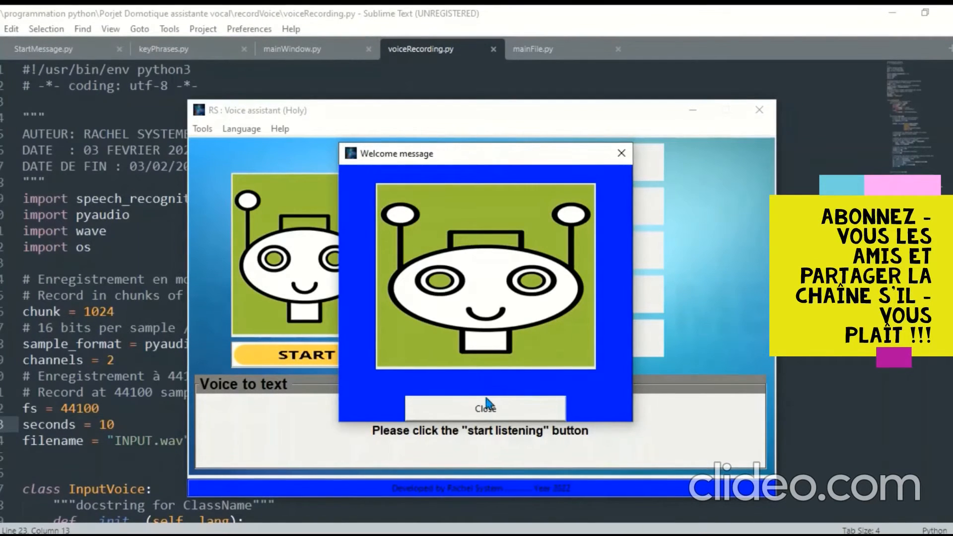
# Close the welcome message again, reopen About software, then the how-it-works explanation
pyautogui.click(484, 408)
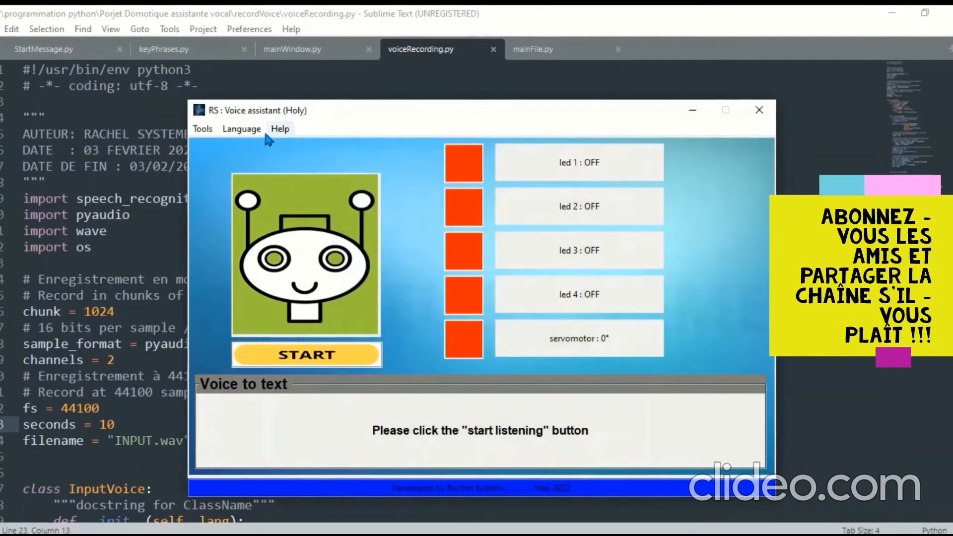
pyautogui.click(241, 128)
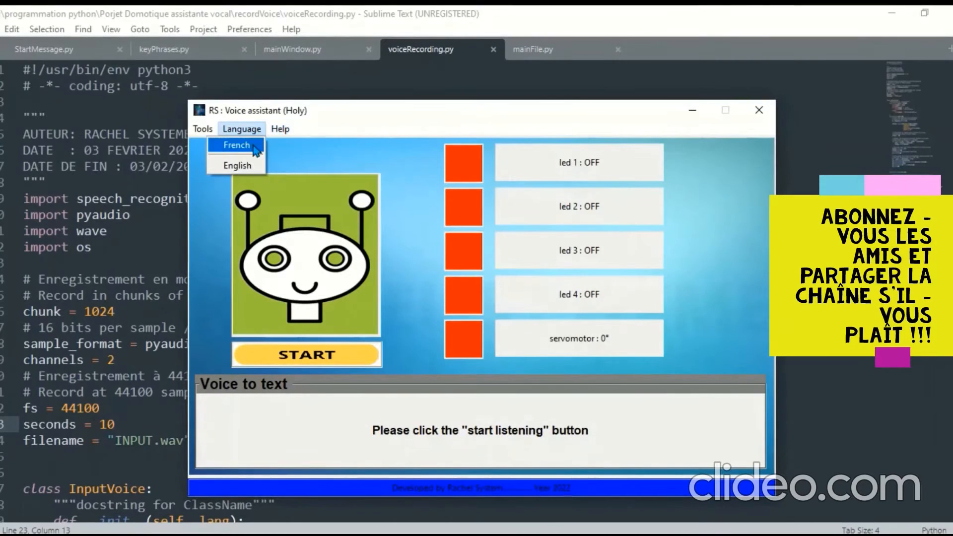
pyautogui.click(280, 129)
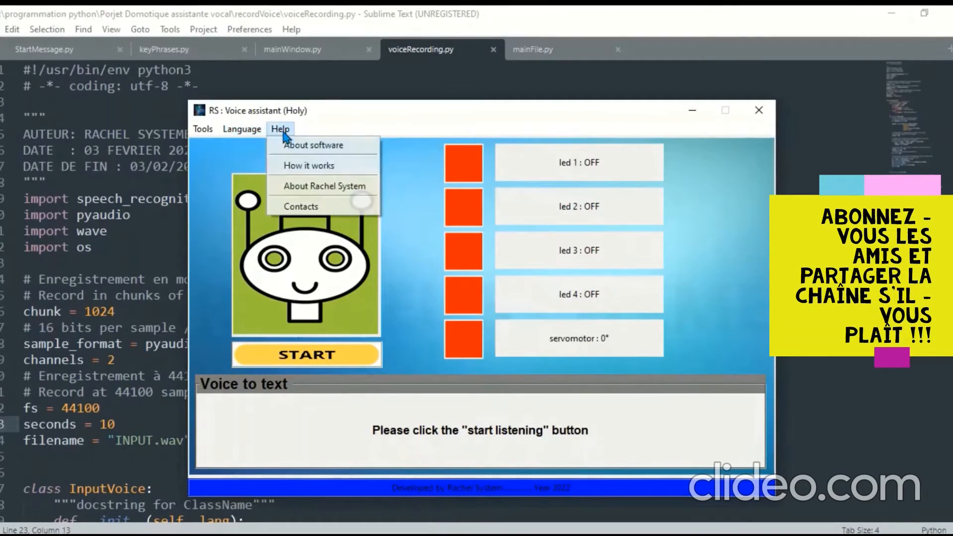
pyautogui.click(304, 173)
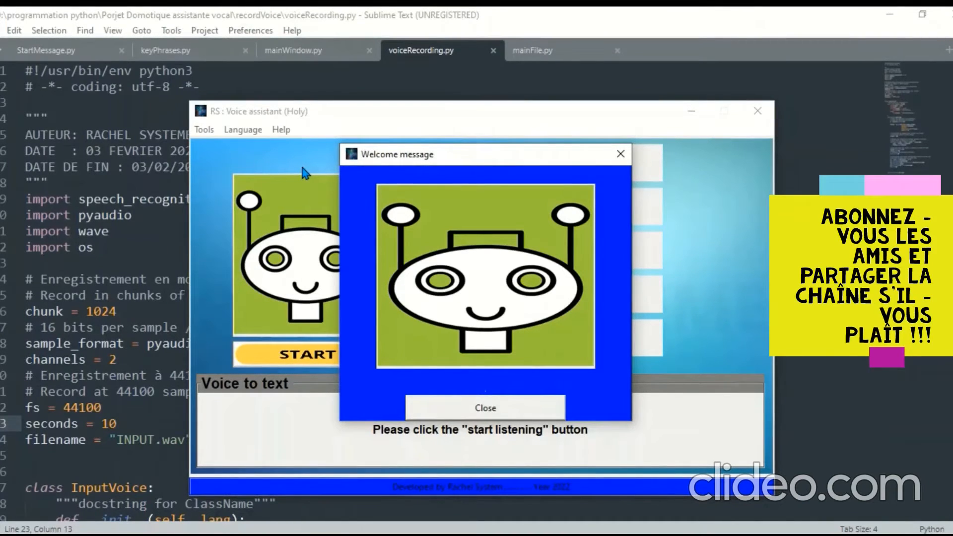
pyautogui.moveTo(348, 237)
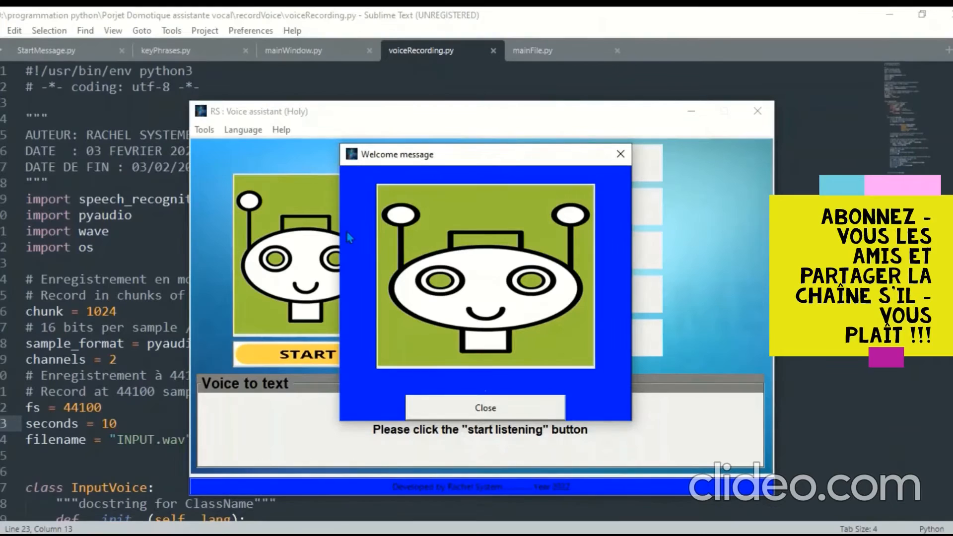
pyautogui.moveTo(412, 385)
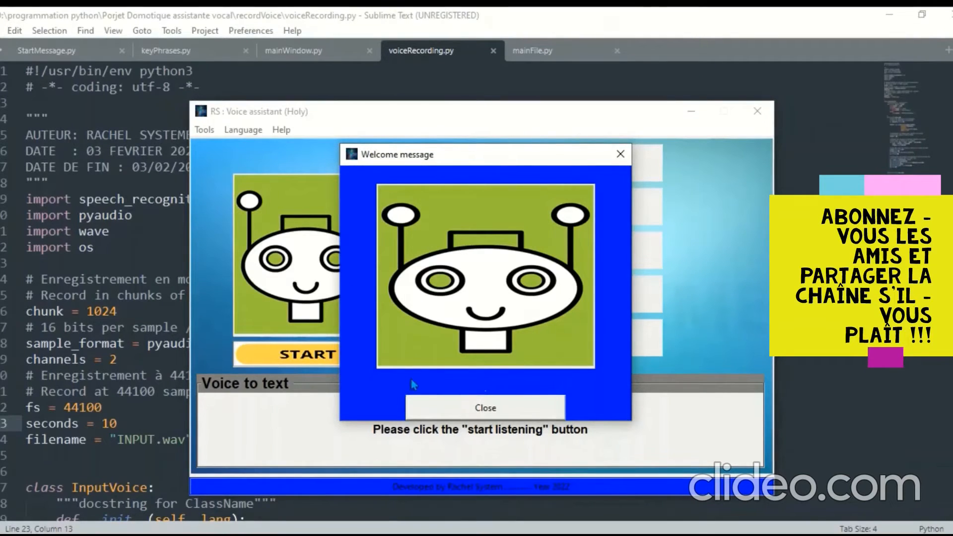
pyautogui.moveTo(493, 383)
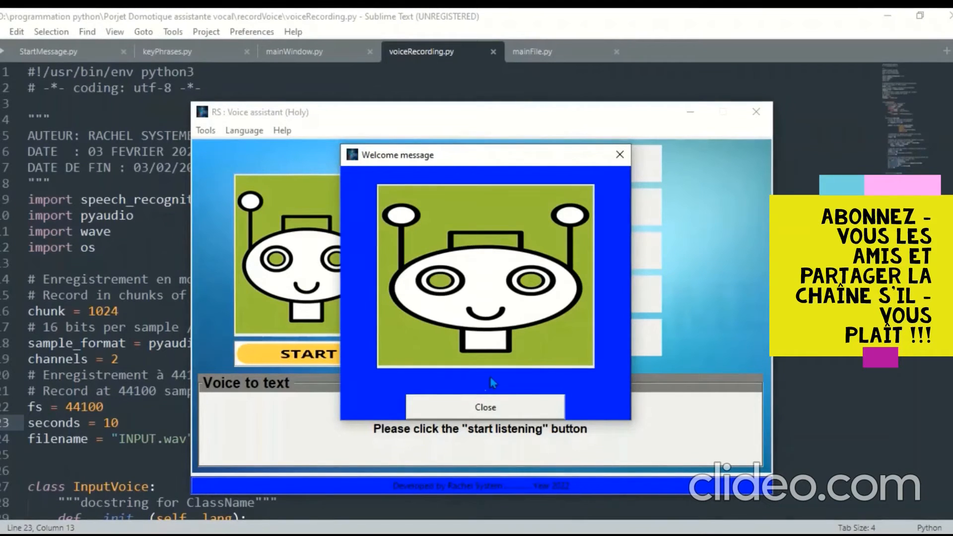
pyautogui.moveTo(486, 406)
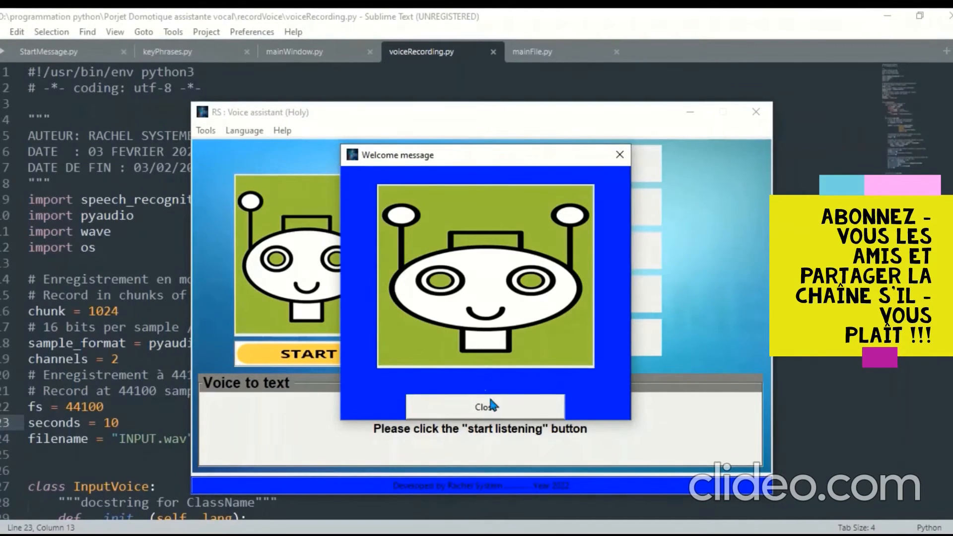
pyautogui.click(484, 406)
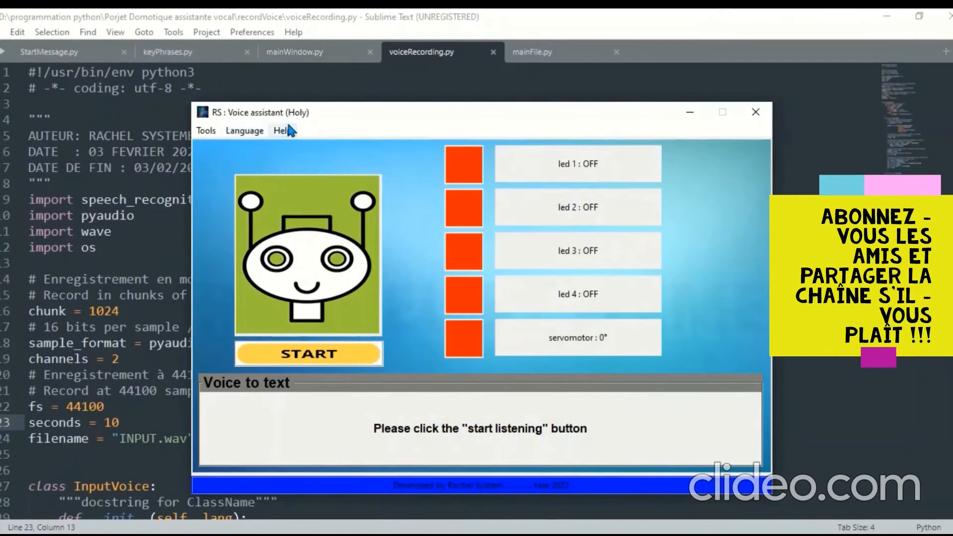
pyautogui.click(281, 130)
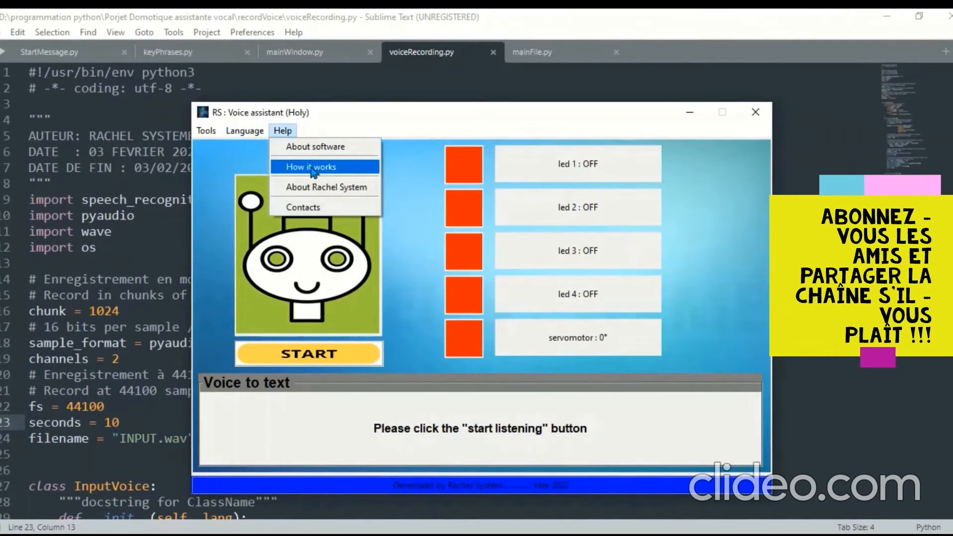
pyautogui.click(309, 167)
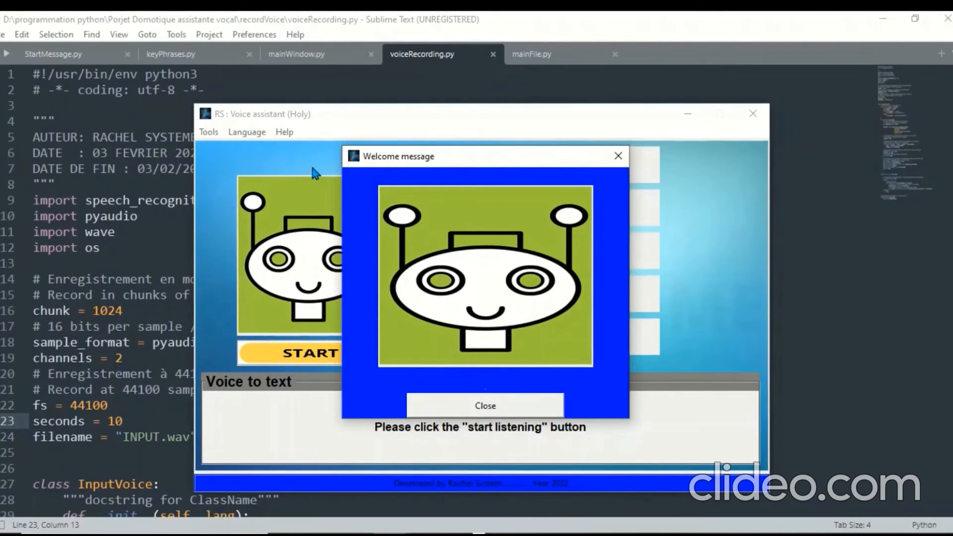
pyautogui.moveTo(395, 258)
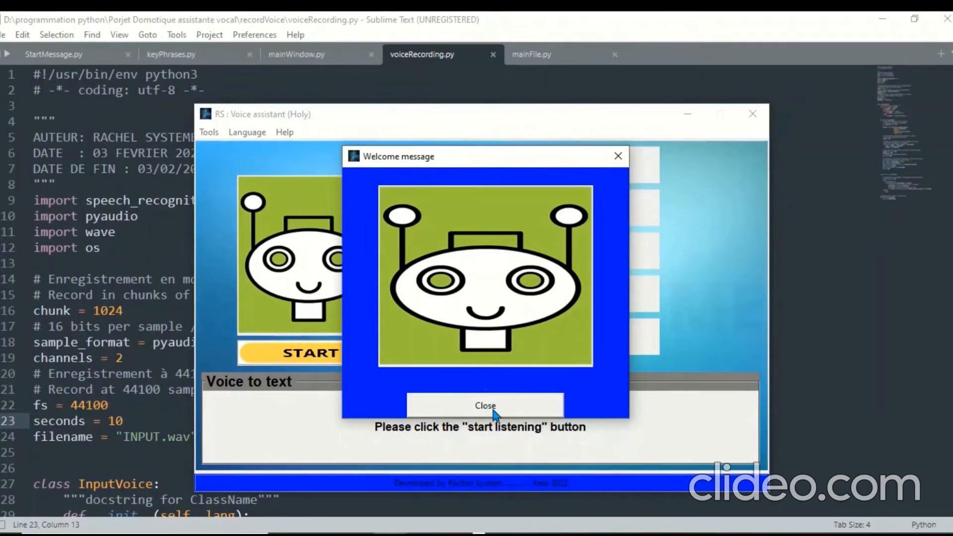
# Dismiss the welcome message, view the interface languages, then show About software
pyautogui.click(485, 405)
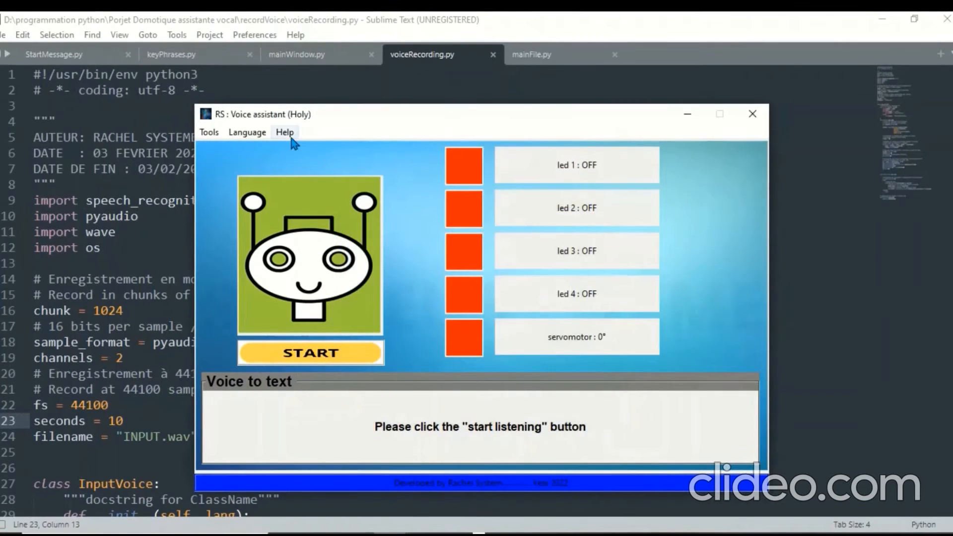
pyautogui.click(247, 132)
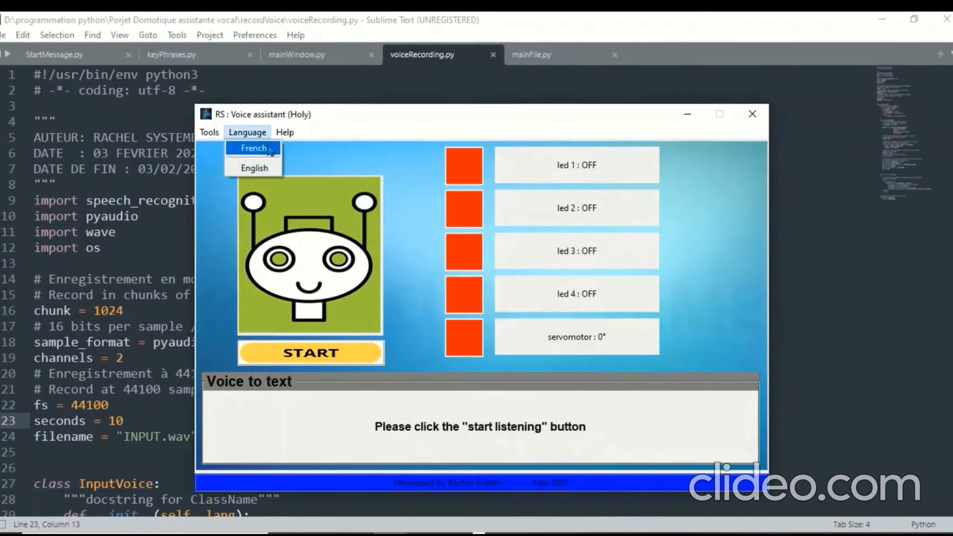
pyautogui.click(285, 132)
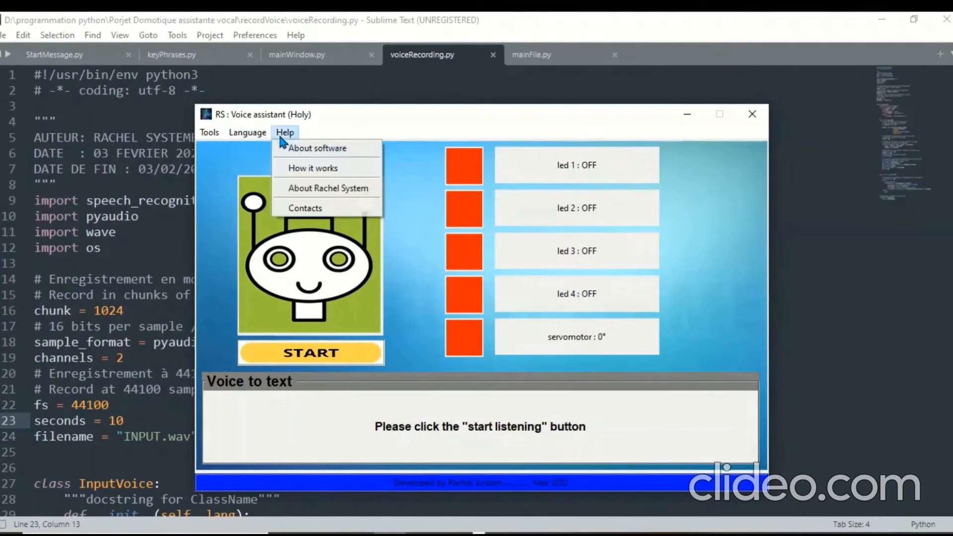
pyautogui.click(303, 189)
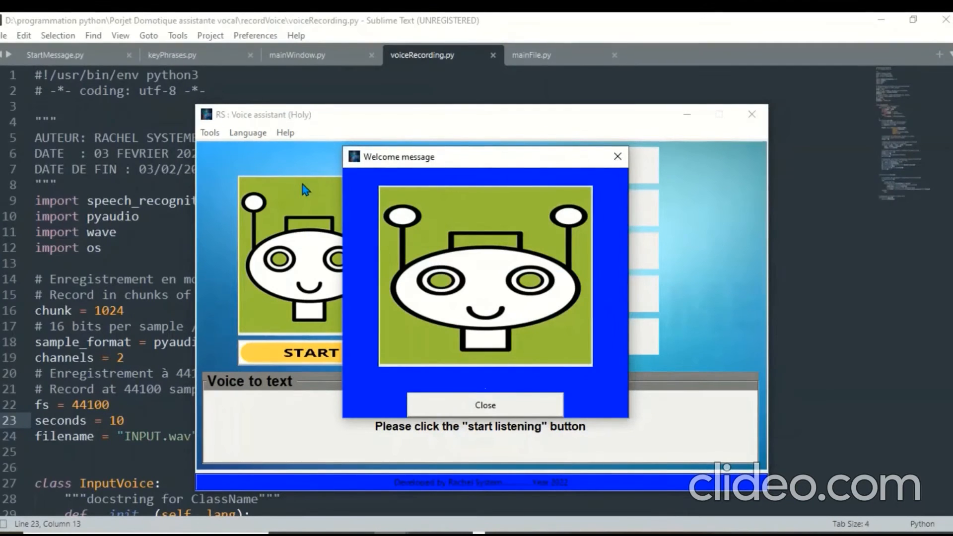
pyautogui.moveTo(420, 240)
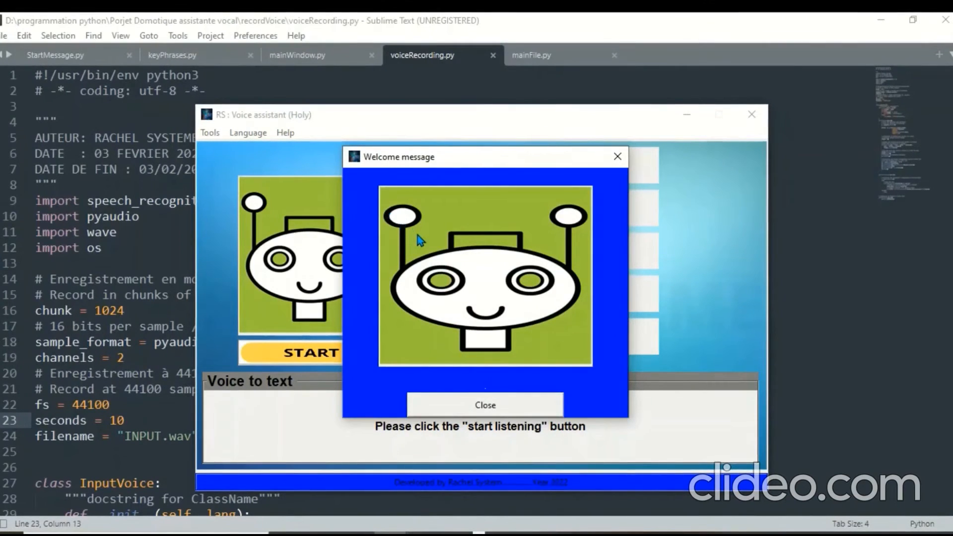
pyautogui.moveTo(499, 280)
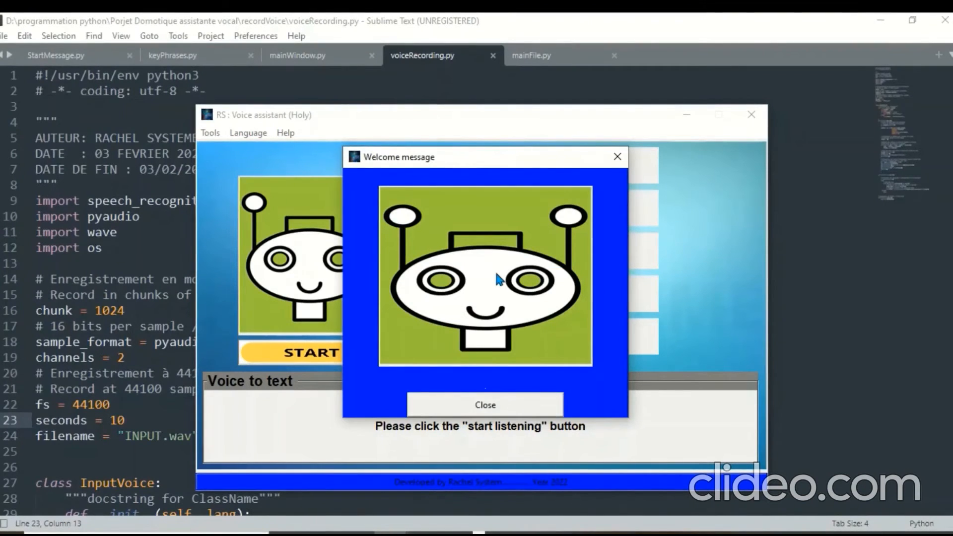
pyautogui.moveTo(493, 344)
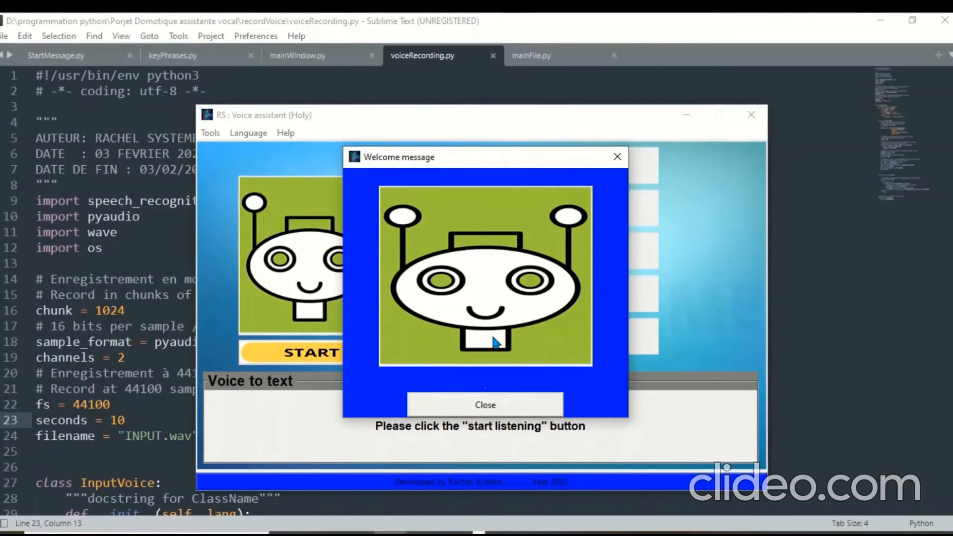
pyautogui.moveTo(501, 371)
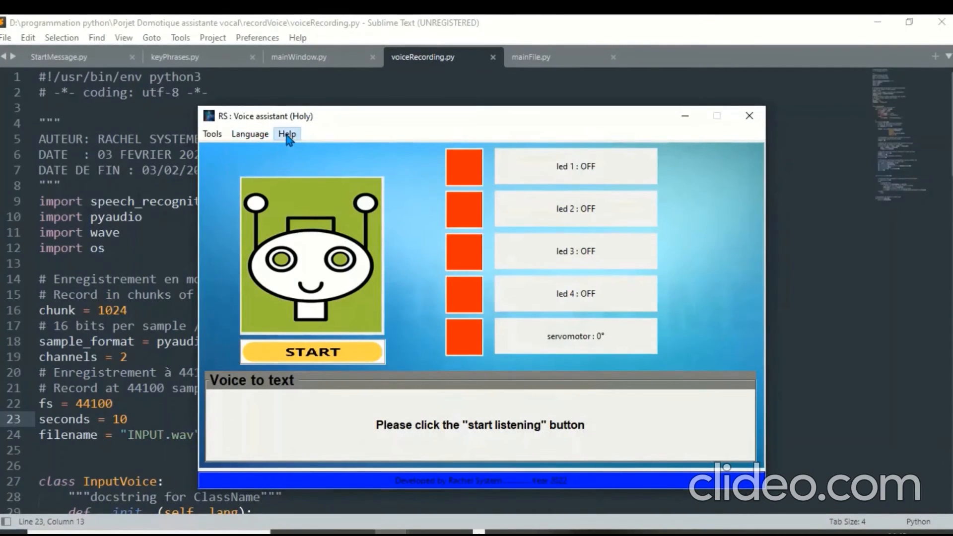
# Show the developer information from the Help menu's About Rachel System entry
pyautogui.click(286, 133)
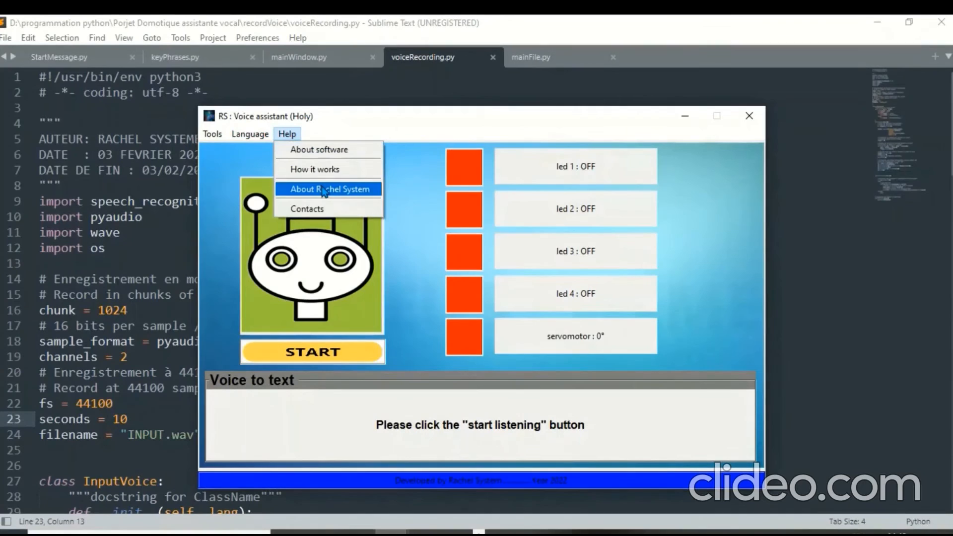
pyautogui.click(328, 189)
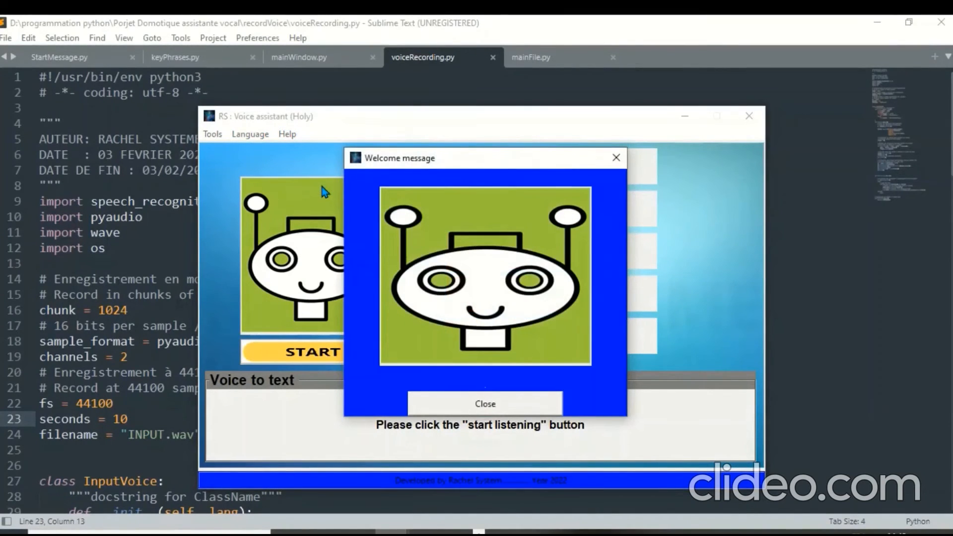
pyautogui.moveTo(512, 380)
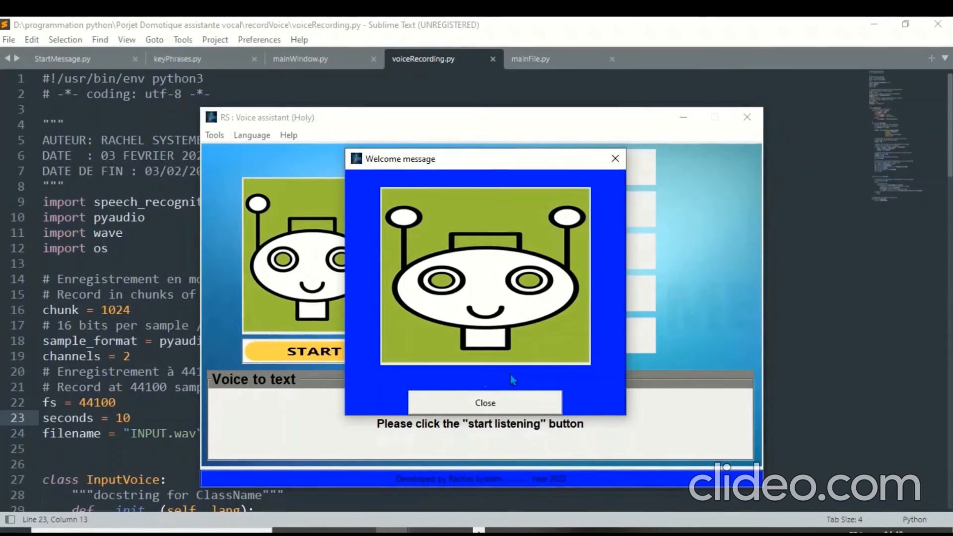
pyautogui.moveTo(508, 416)
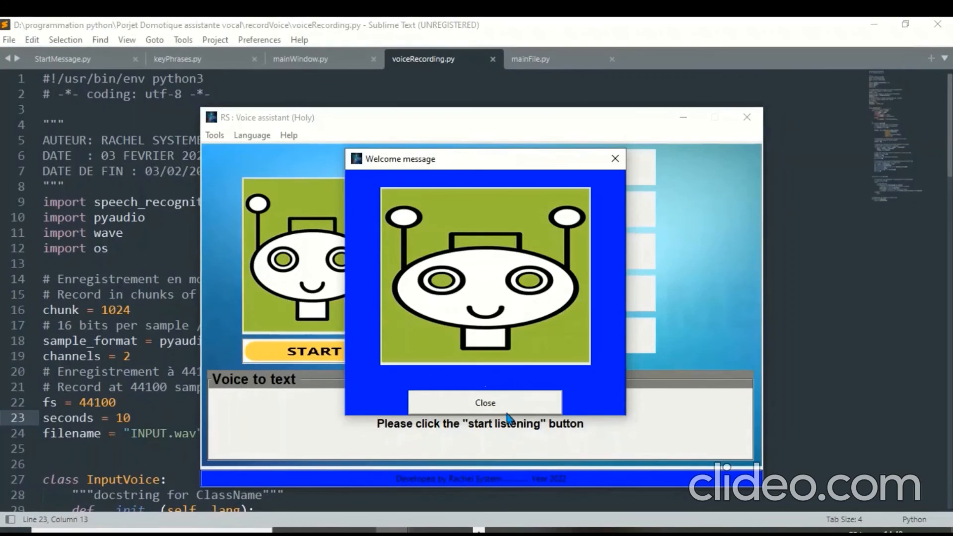
# Dismiss the welcome message and open Help > Contacts to show How to reach us
pyautogui.click(485, 403)
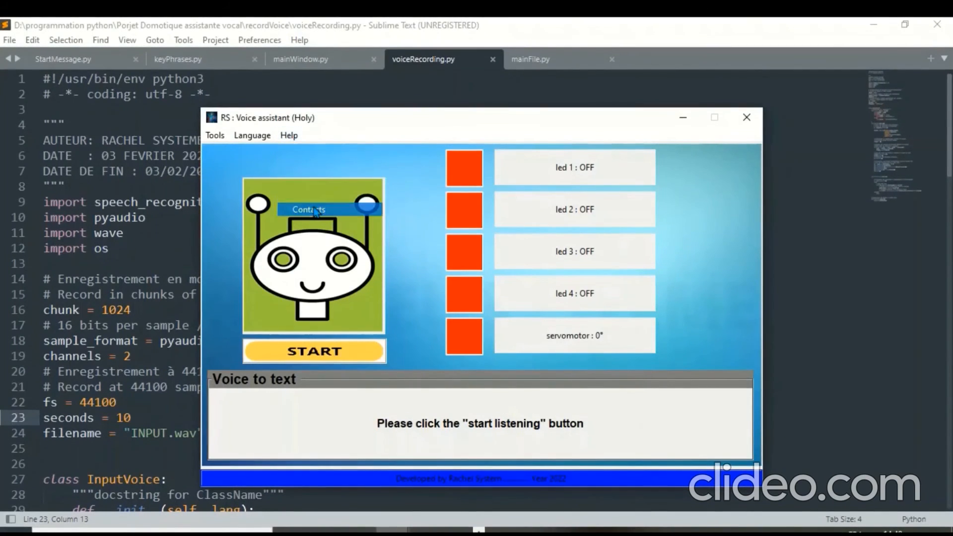
pyautogui.moveTo(315, 211)
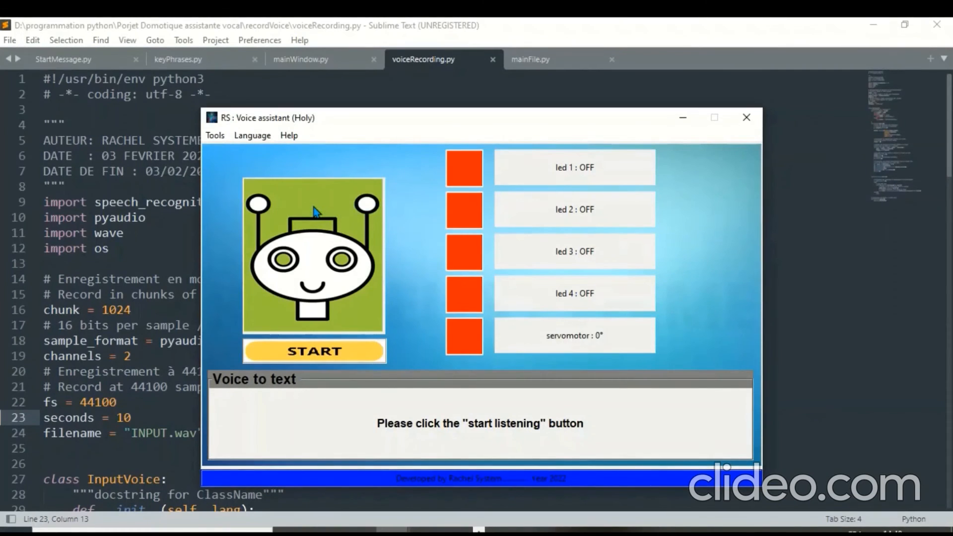
pyautogui.moveTo(292, 135)
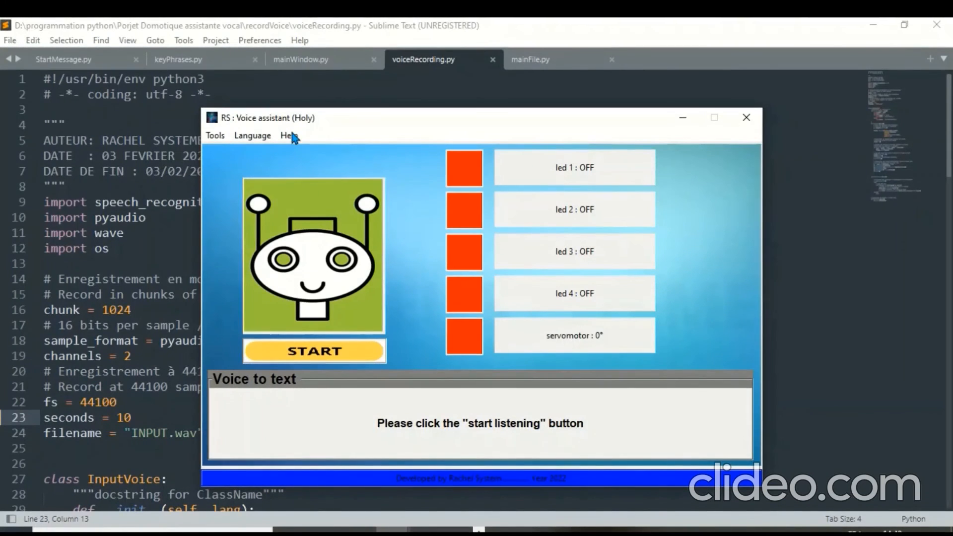
pyautogui.moveTo(403, 363)
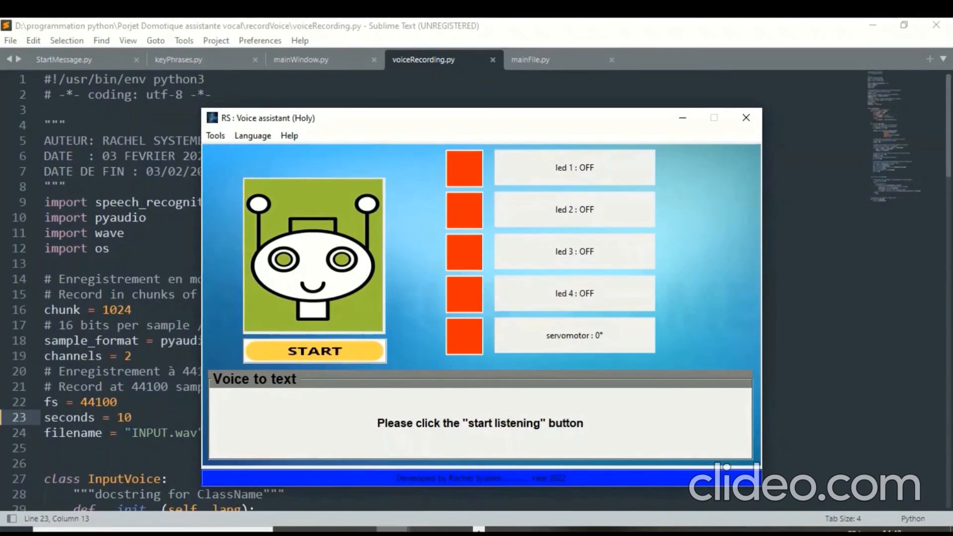
pyautogui.click(289, 135)
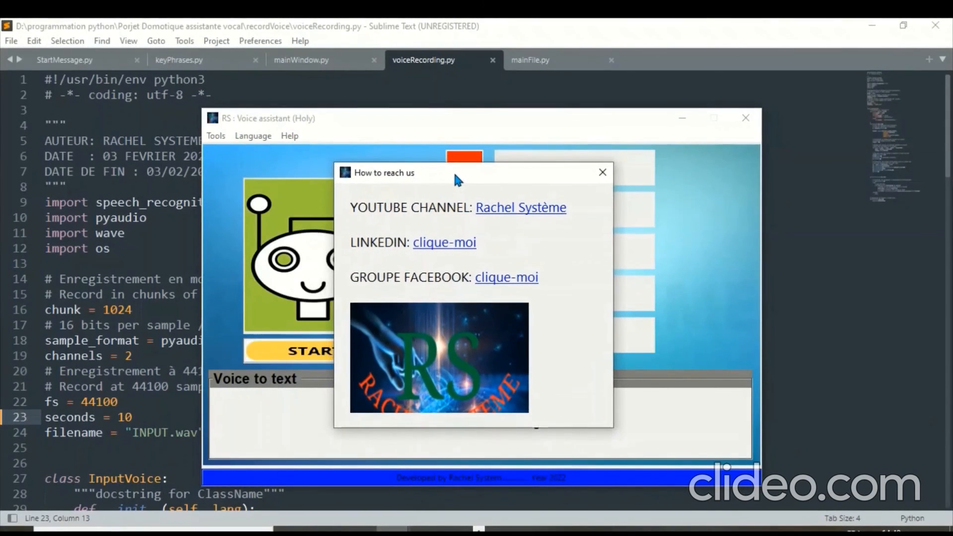
pyautogui.moveTo(529, 198)
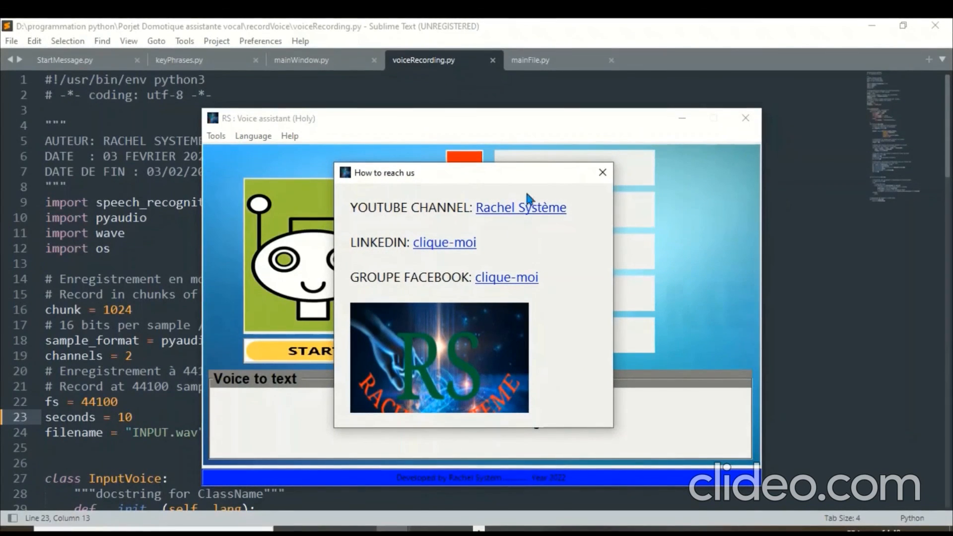
pyautogui.moveTo(601, 173)
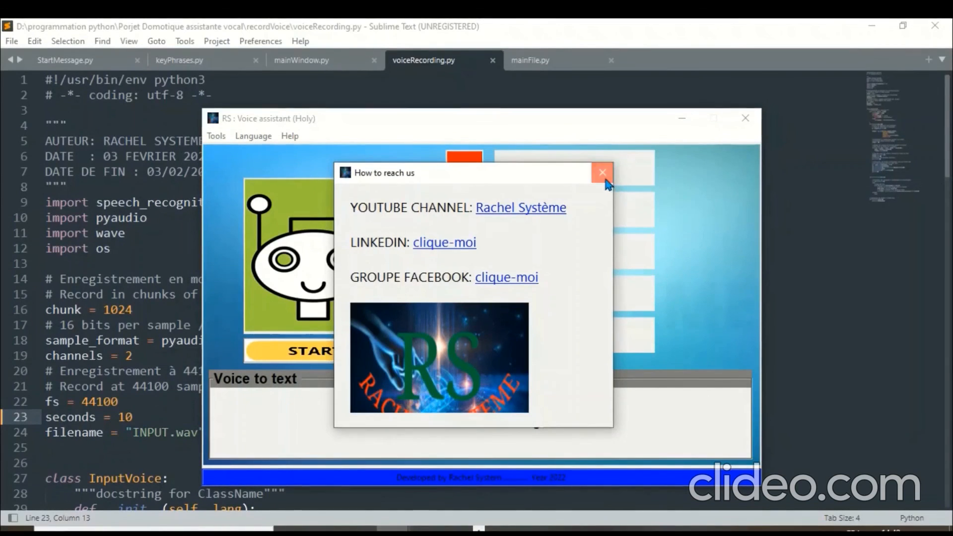